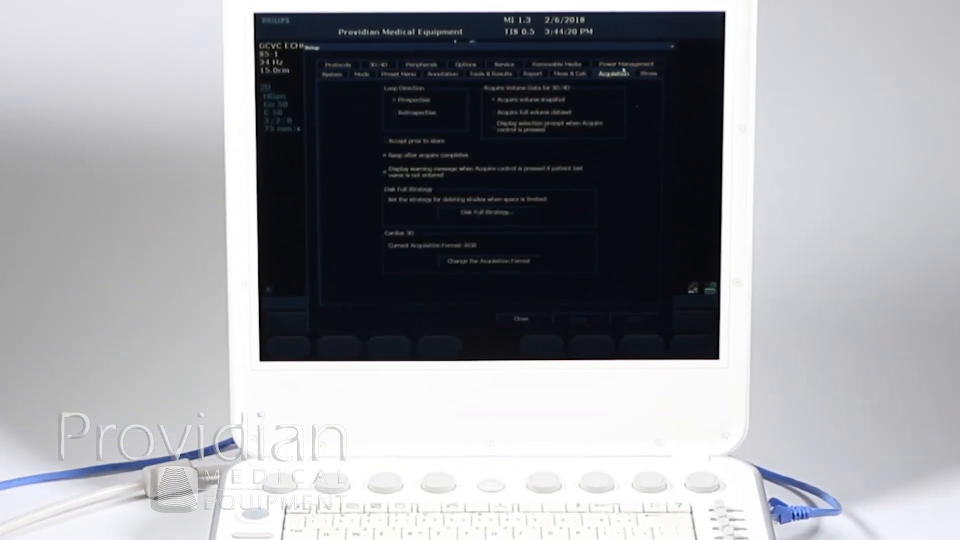
Move from Power Management through System settings into DICOM Setup.
click(626, 64)
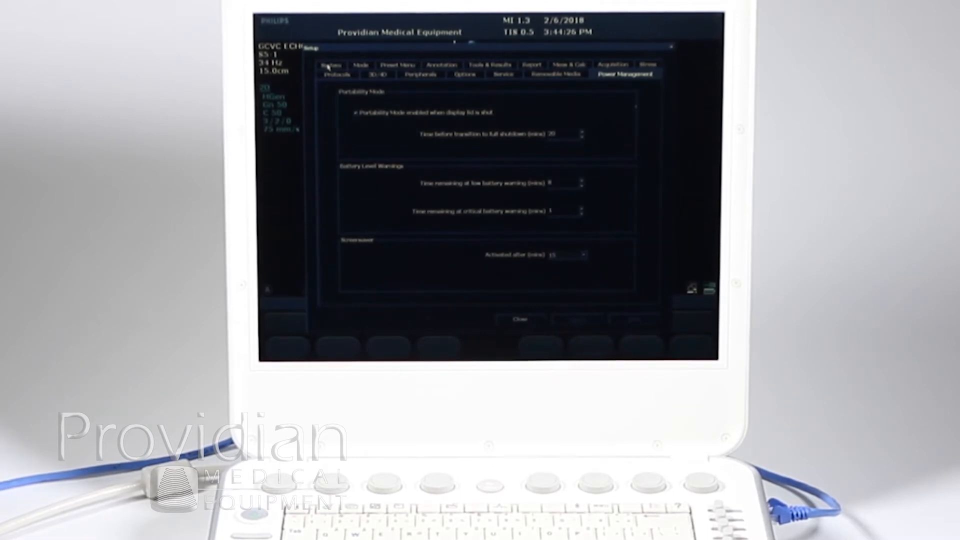
click(329, 65)
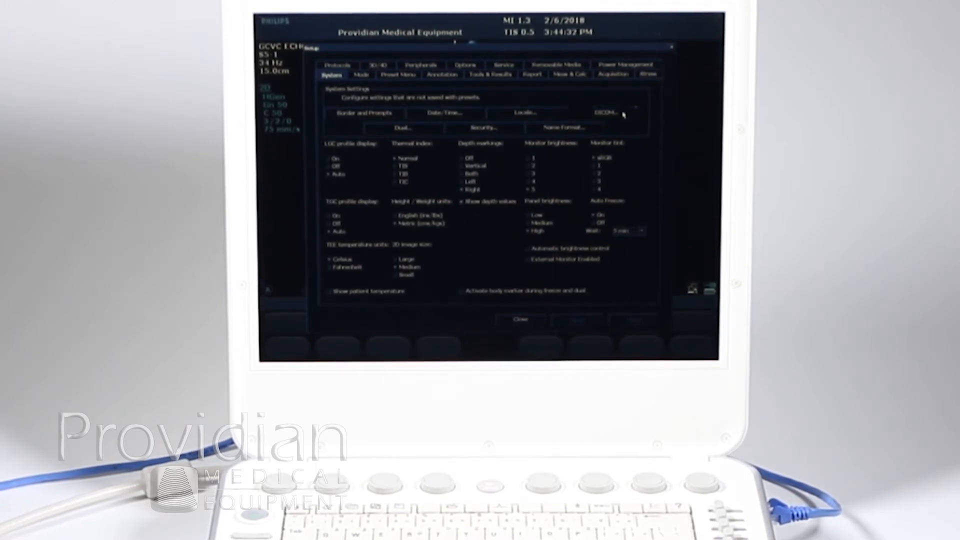
click(619, 112)
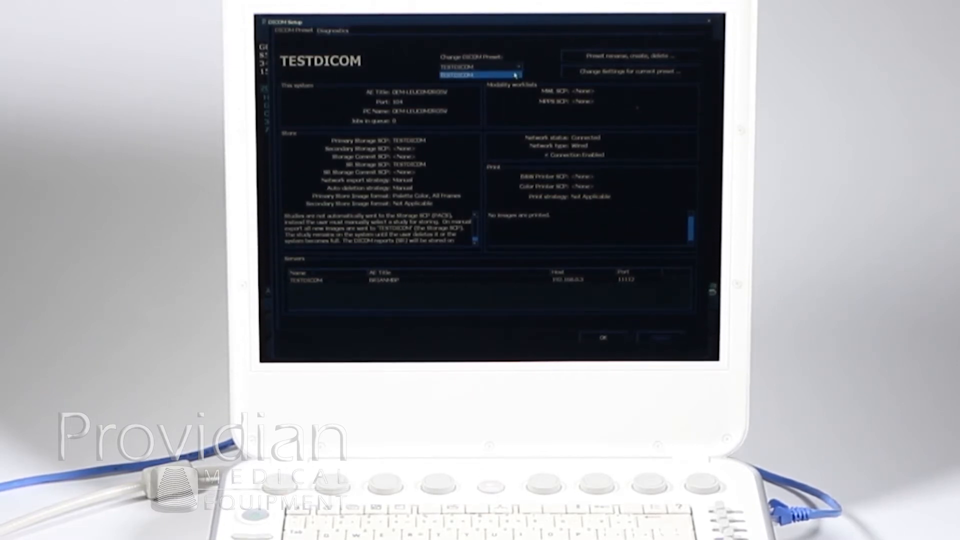
Create a new preset named DICOM from TESTDICOM using the preset controls.
click(483, 66)
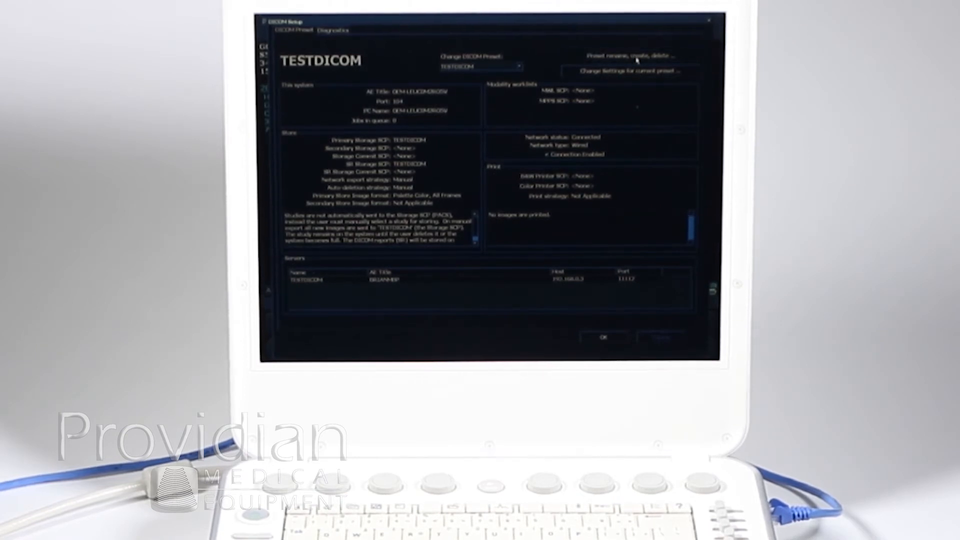
click(632, 55)
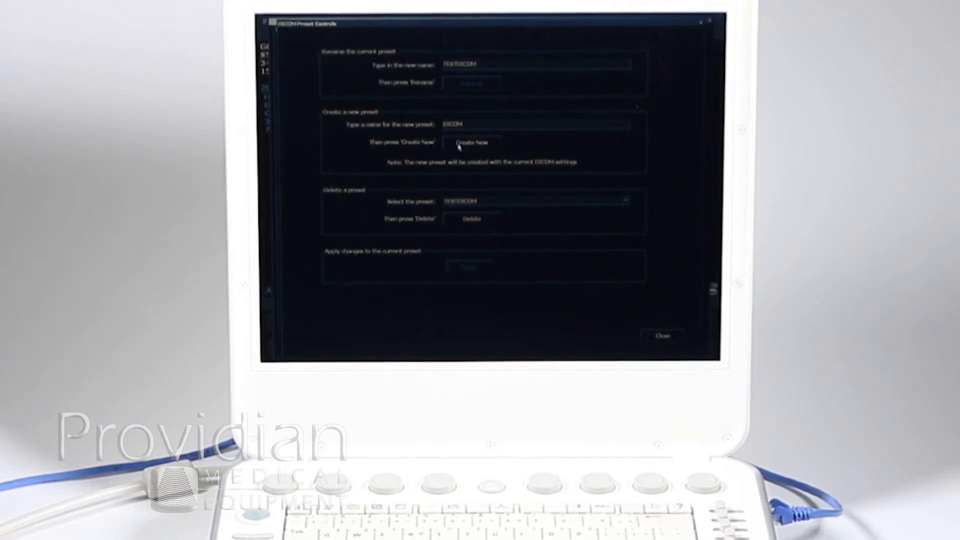
mouse_move(382, 203)
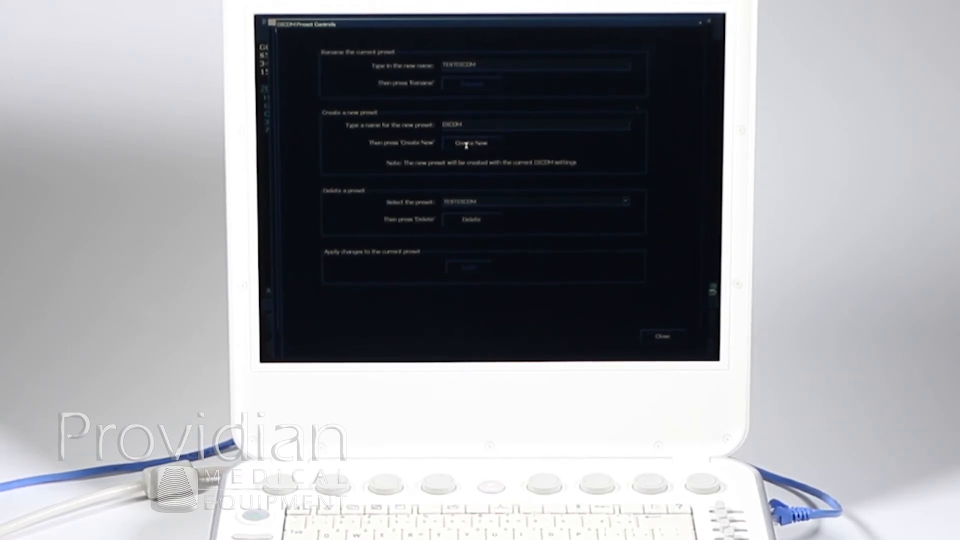
click(471, 143)
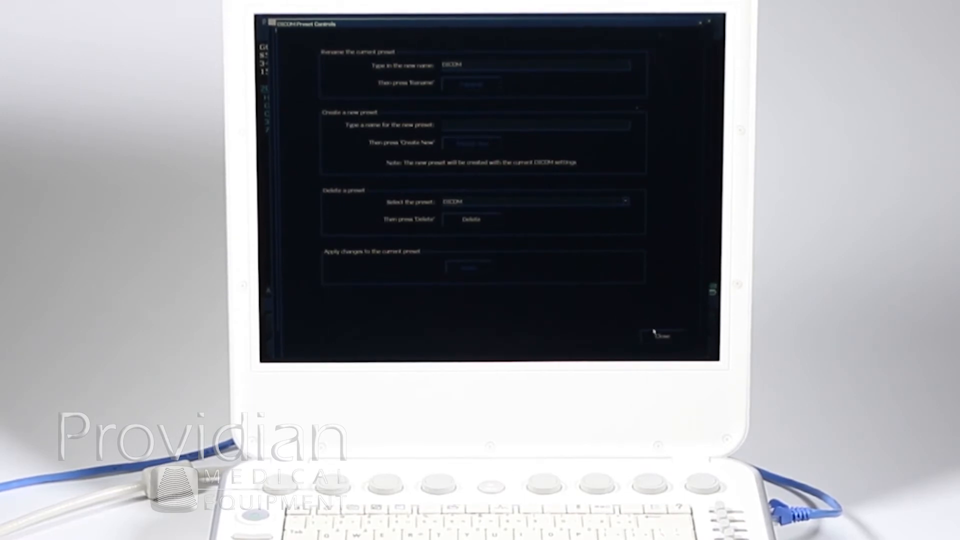
click(662, 336)
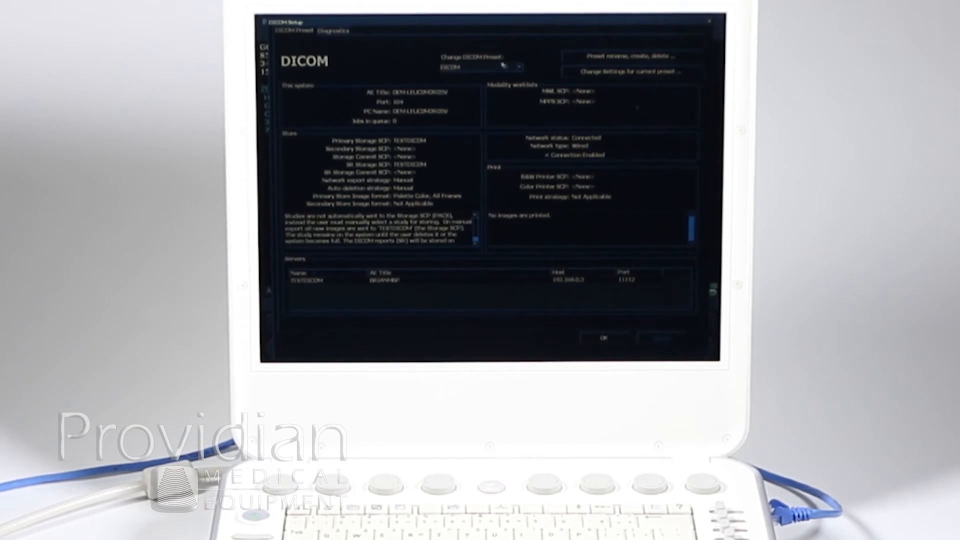
Select the DICOM preset and open its settings at the AE title, port and network page.
click(519, 66)
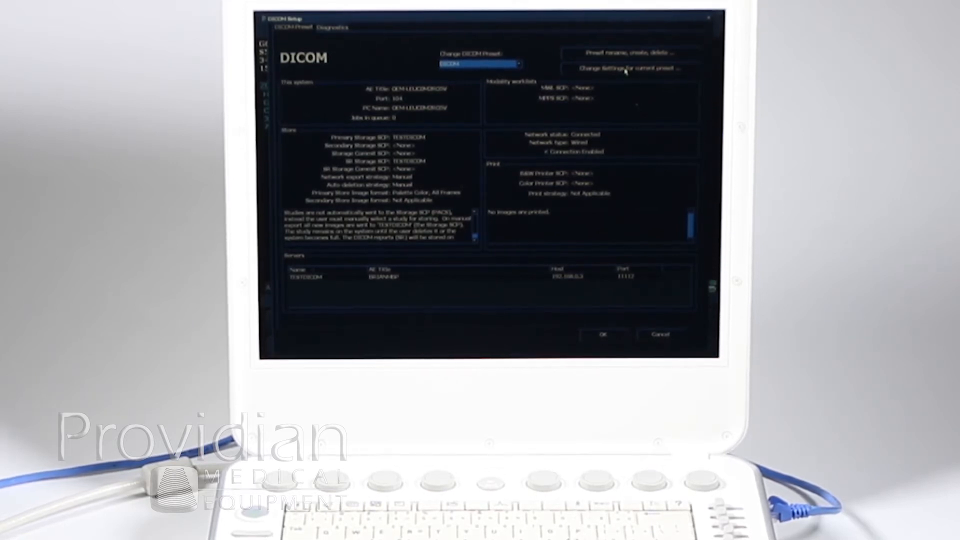
click(624, 68)
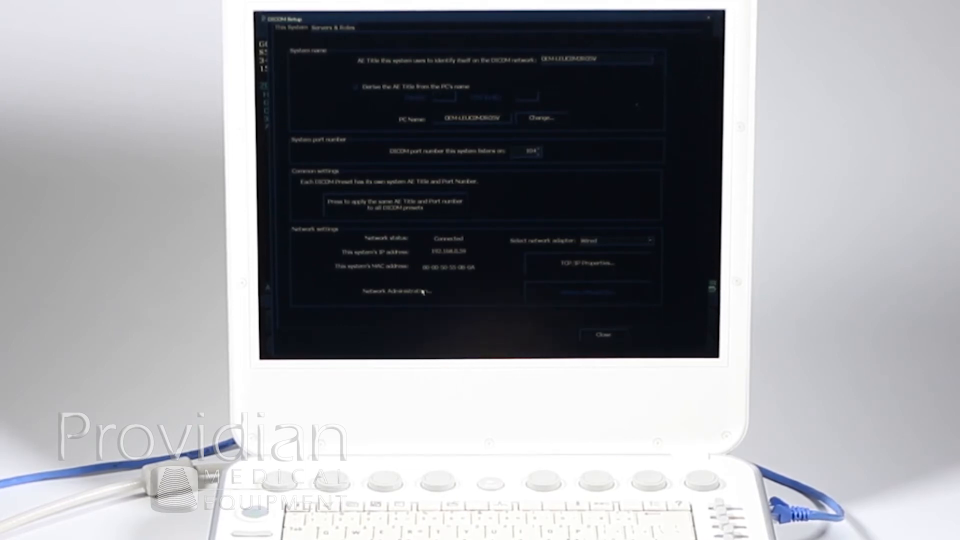
click(396, 291)
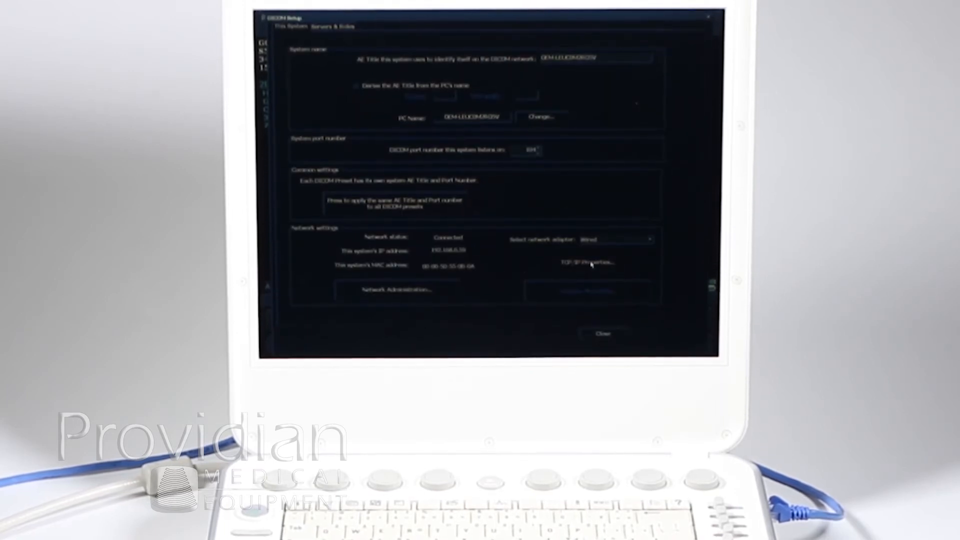
click(585, 262)
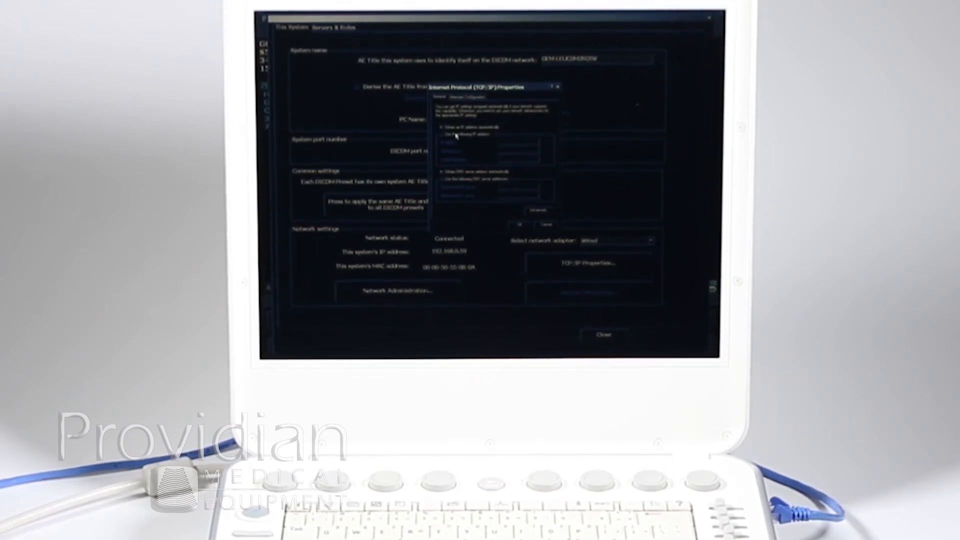
click(439, 134)
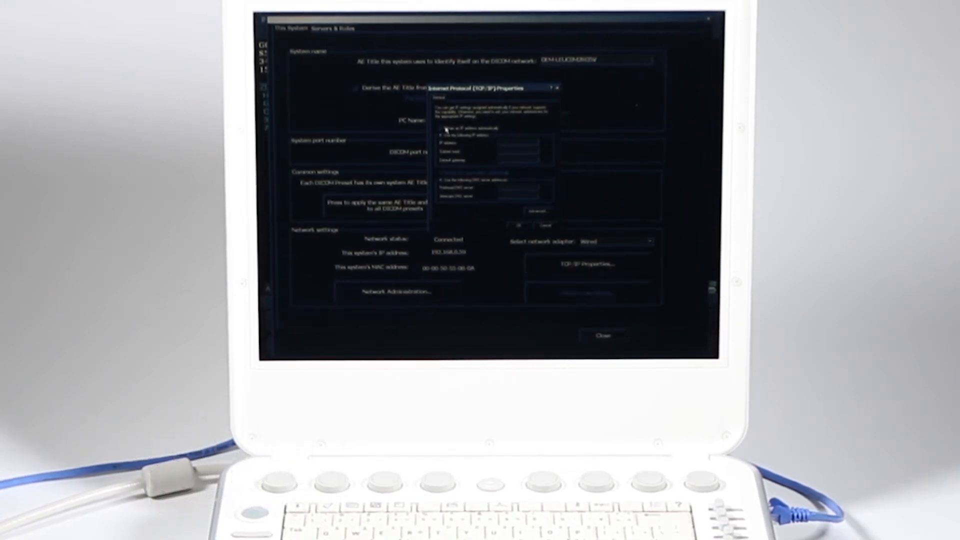
click(646, 240)
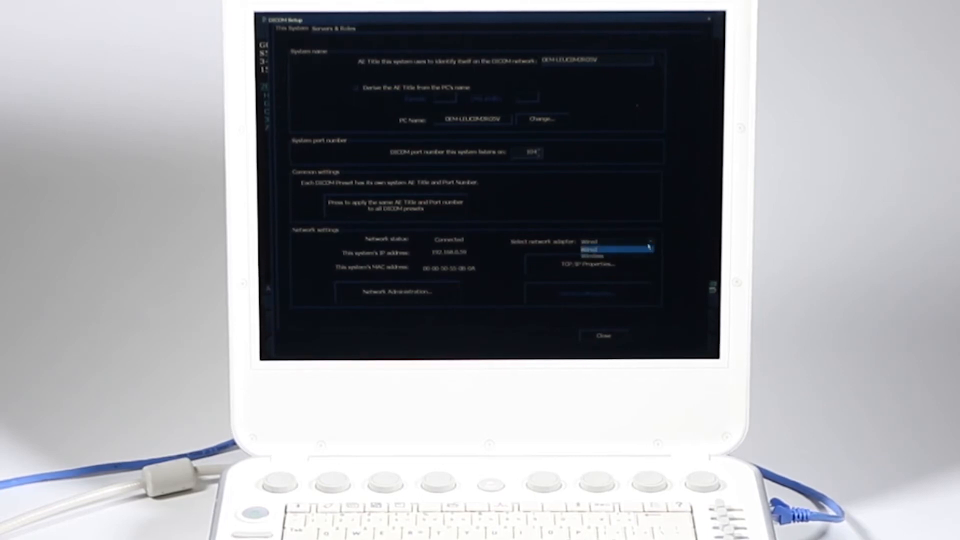
click(613, 240)
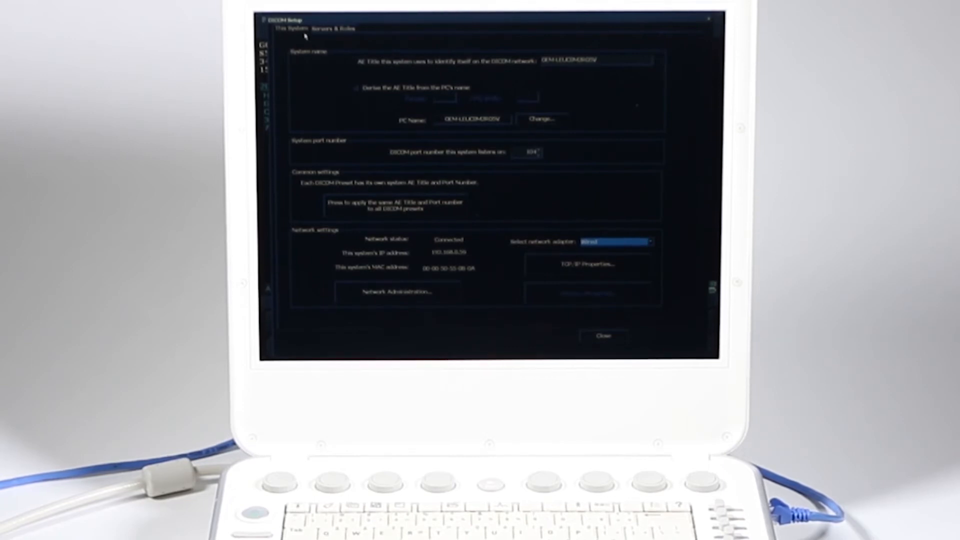
click(331, 28)
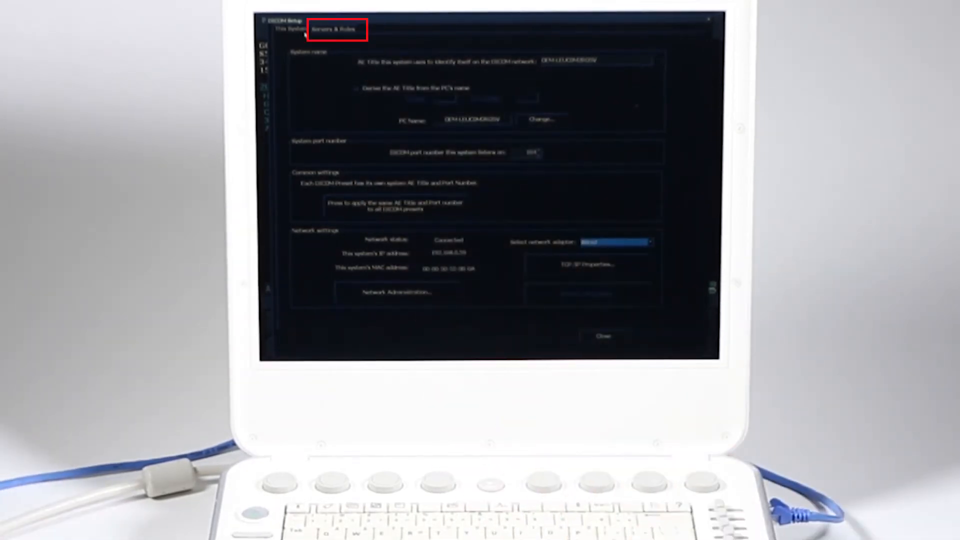
Add a new server named dicom on the Servers & Roles tab.
click(333, 29)
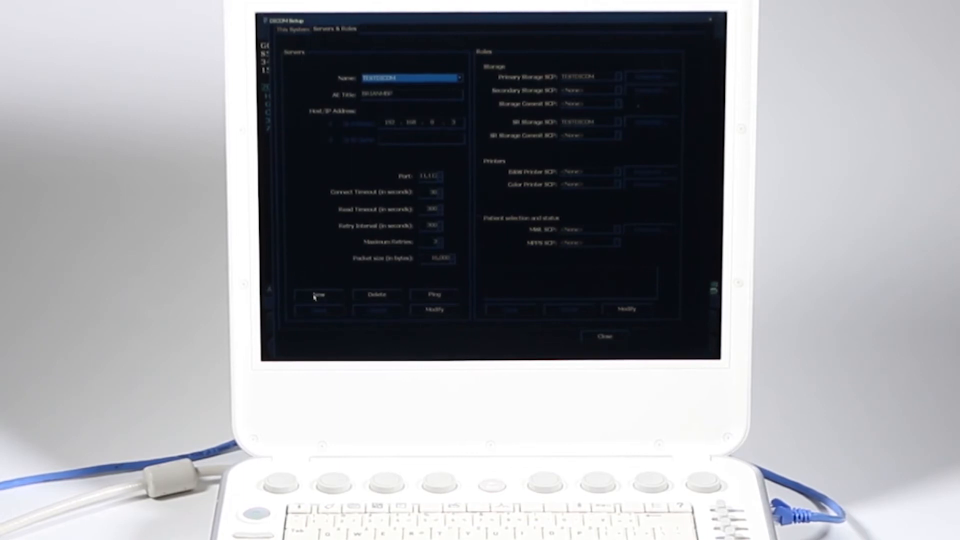
click(318, 294)
text(dicom)
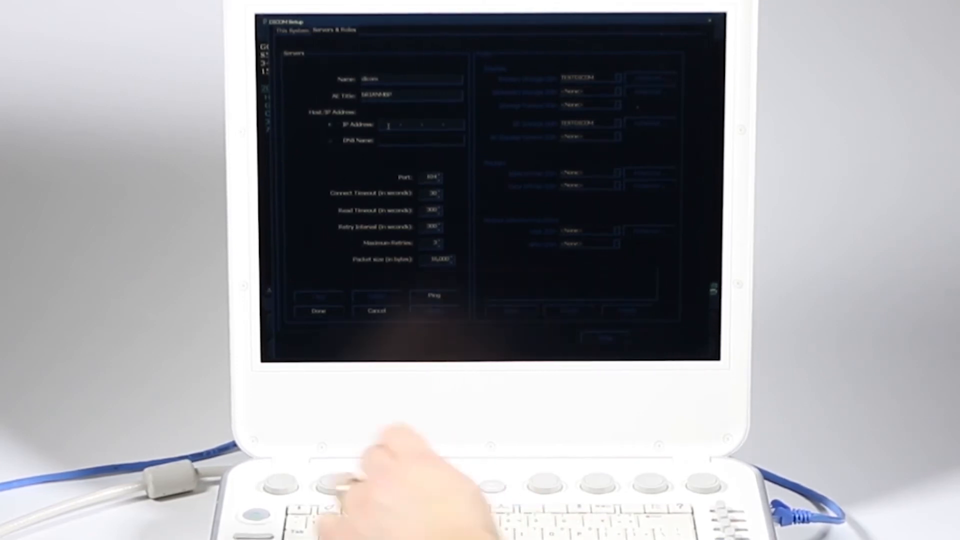
Enter IP address 192.168.0.3 and port 11112 for the dicom server.
text(198)
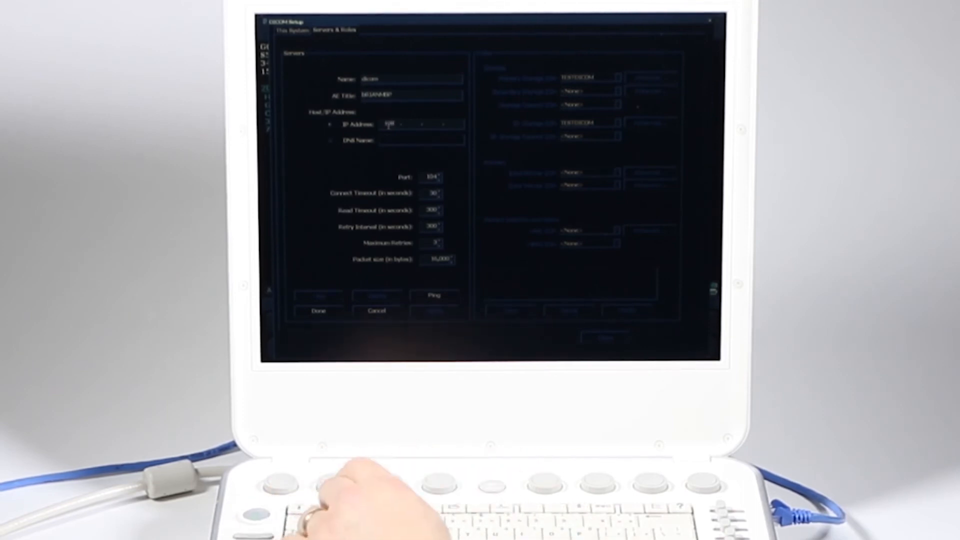
text(192.168.0.3)
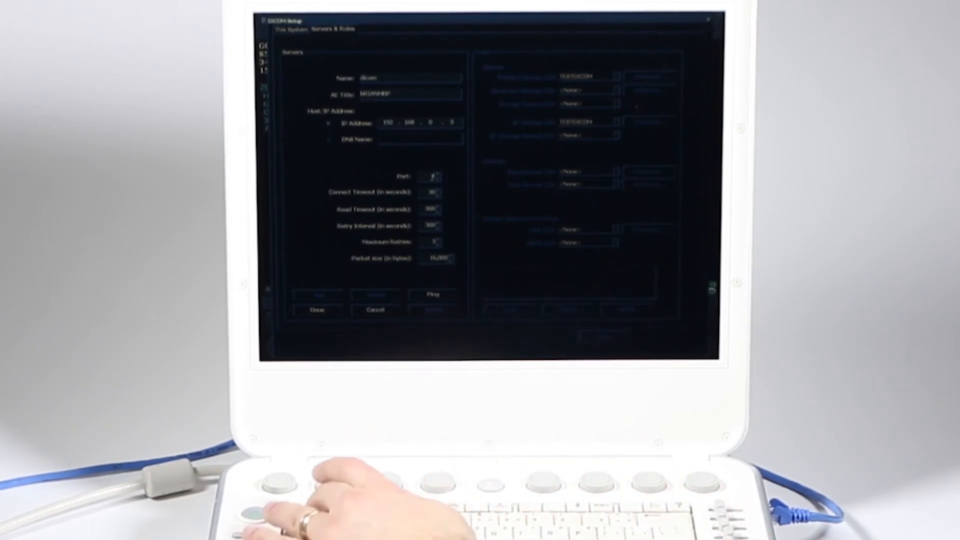
text(1111)
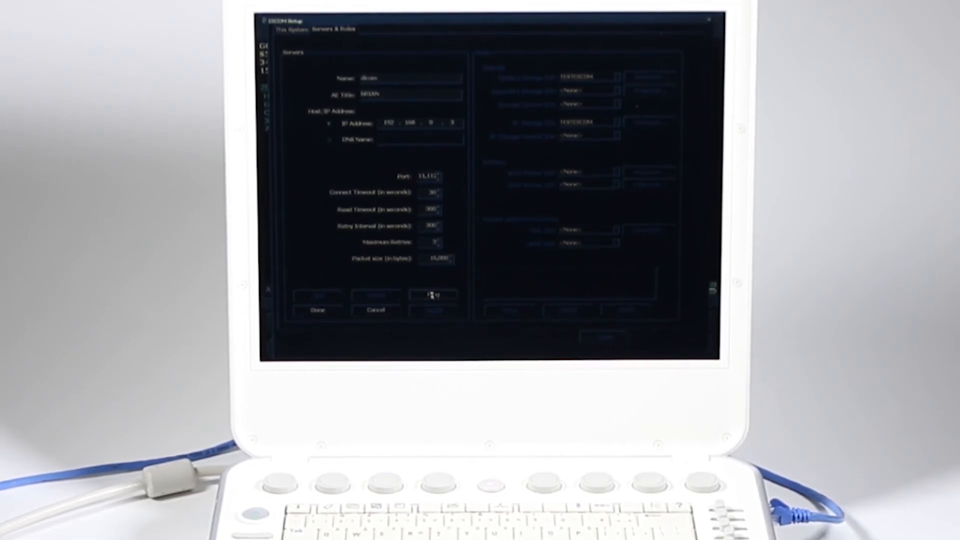
Ping the dicom server and dismiss the server-is-running message.
click(431, 295)
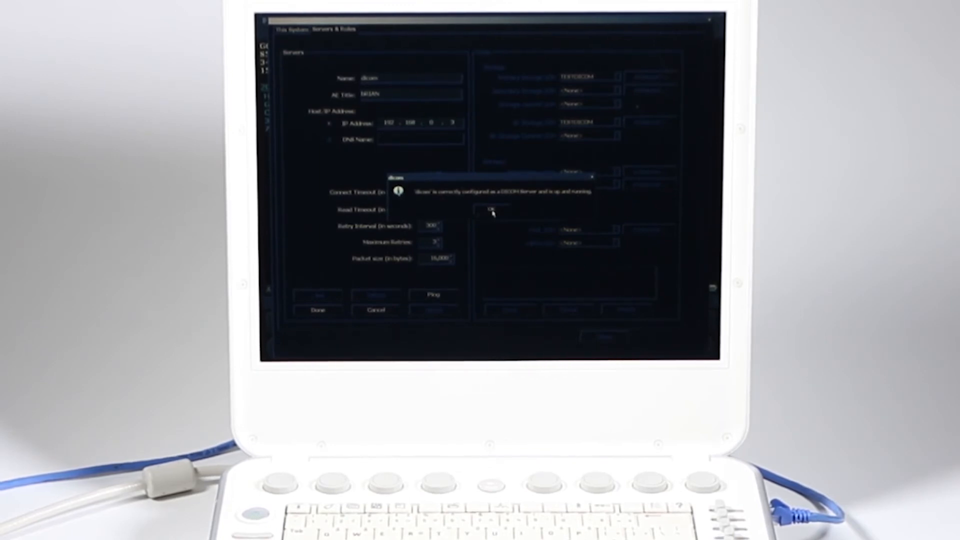
click(492, 210)
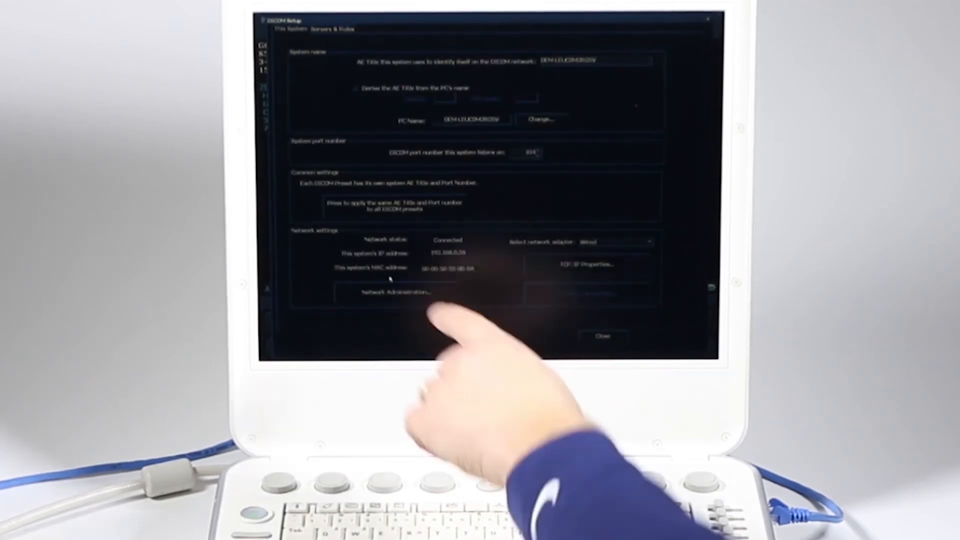
Open Network Administration to ping 192.168.0.1.
click(389, 291)
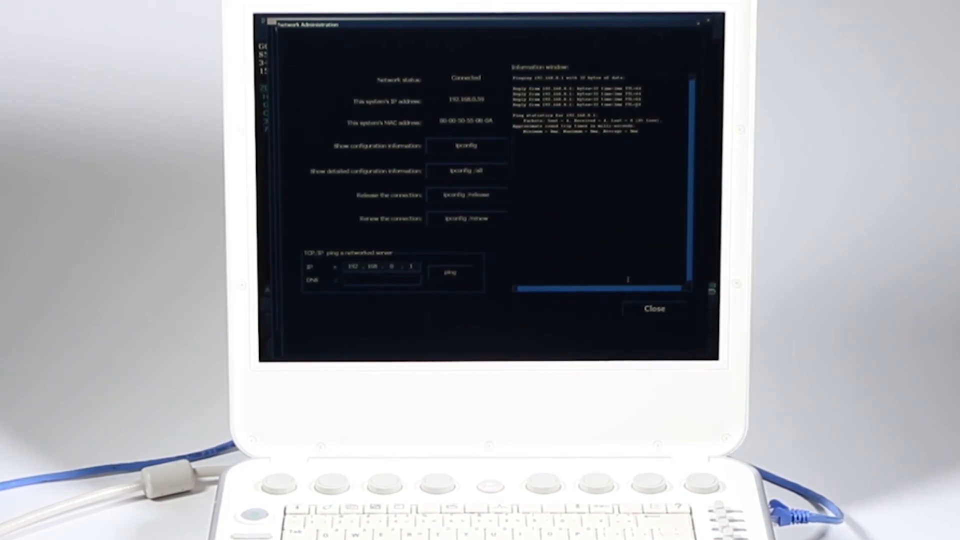
mouse_move(637, 314)
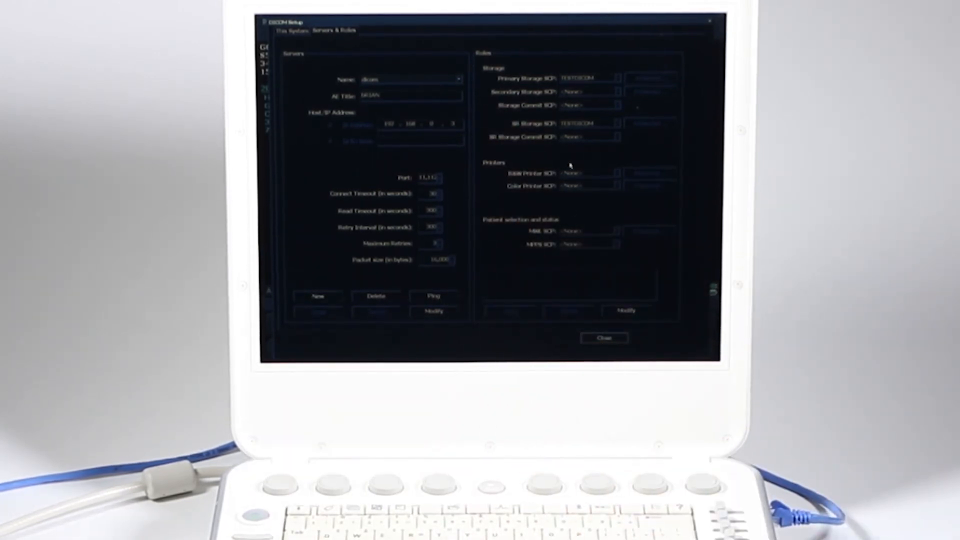
mouse_move(618, 80)
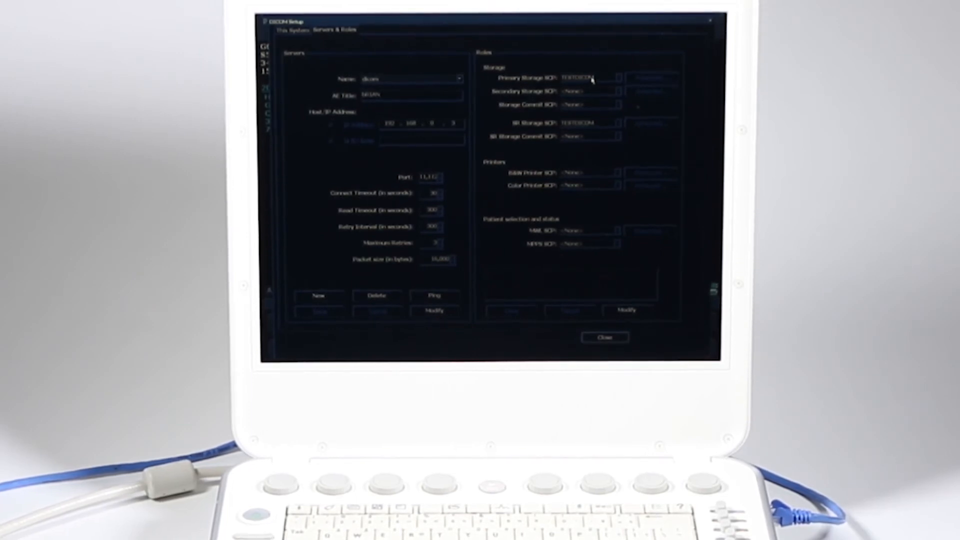
mouse_move(633, 257)
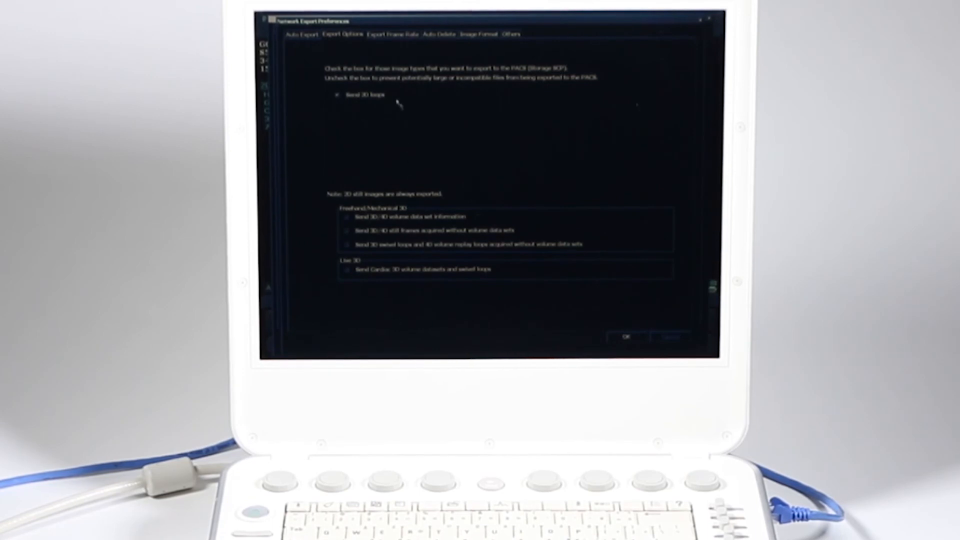
Toggle the loop export frame rate between capped and full rate, then view Auto Delete options.
click(388, 34)
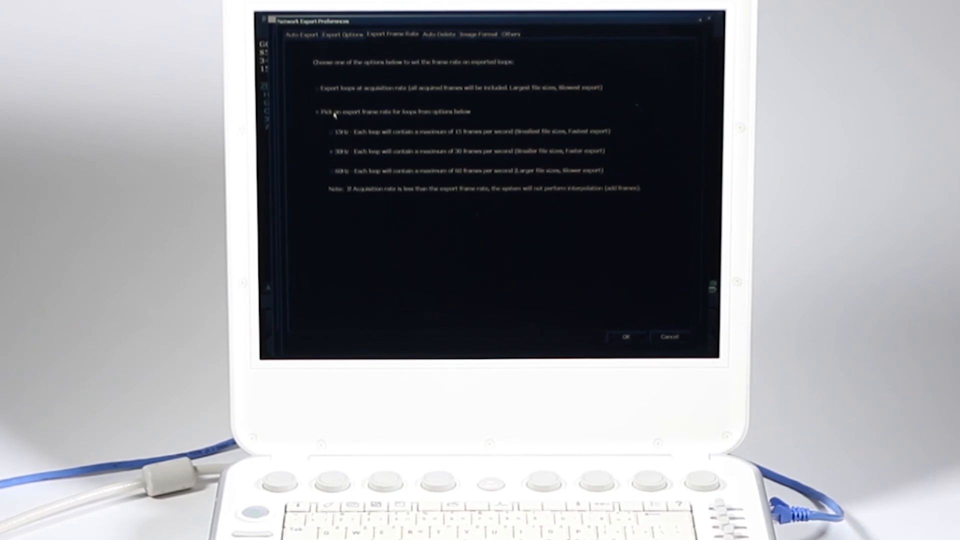
click(317, 88)
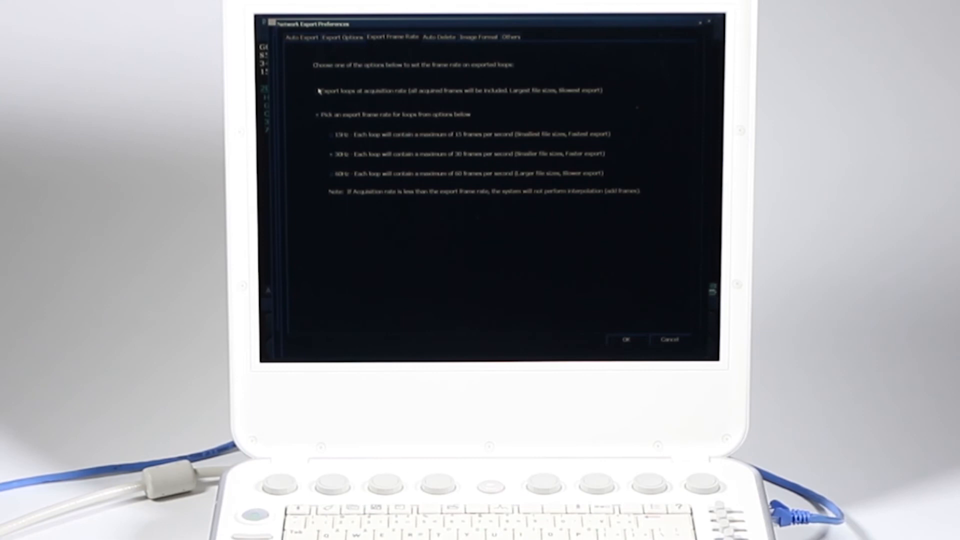
click(316, 90)
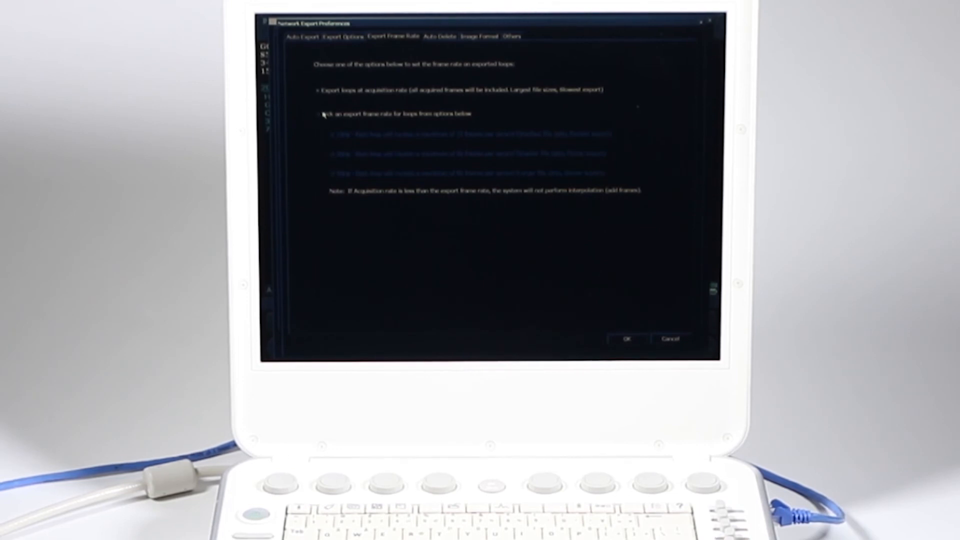
click(438, 36)
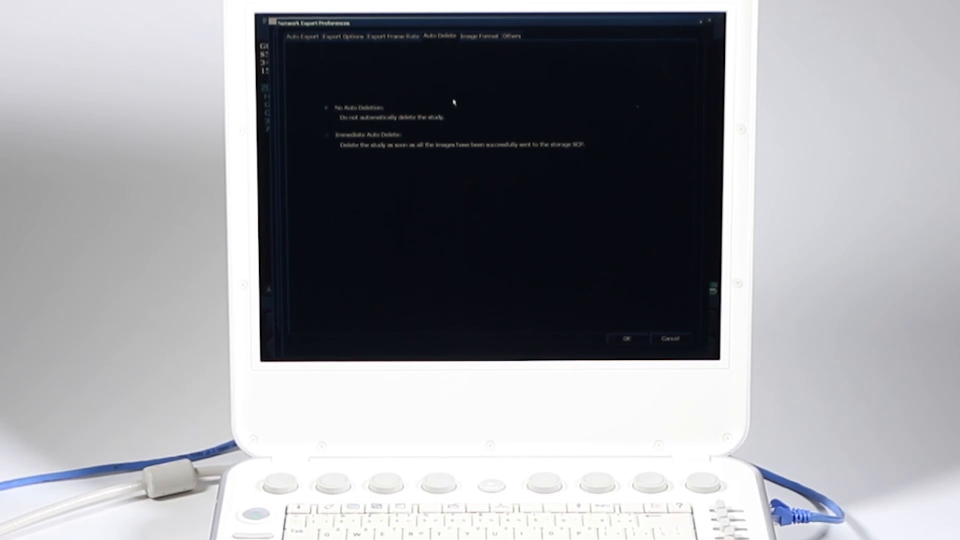
Set Color Images Format to YBR, JPEG Compressed on the Image Format tab.
click(480, 36)
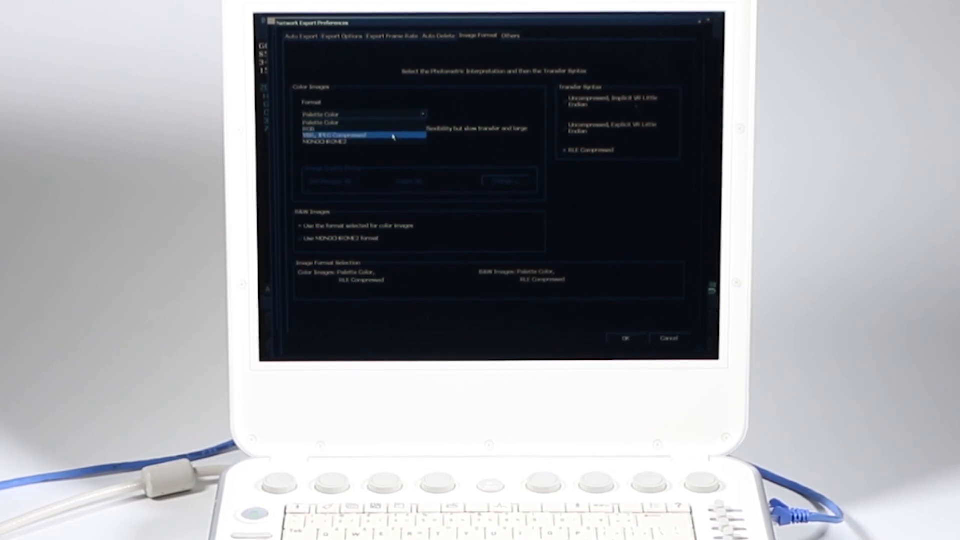
click(364, 136)
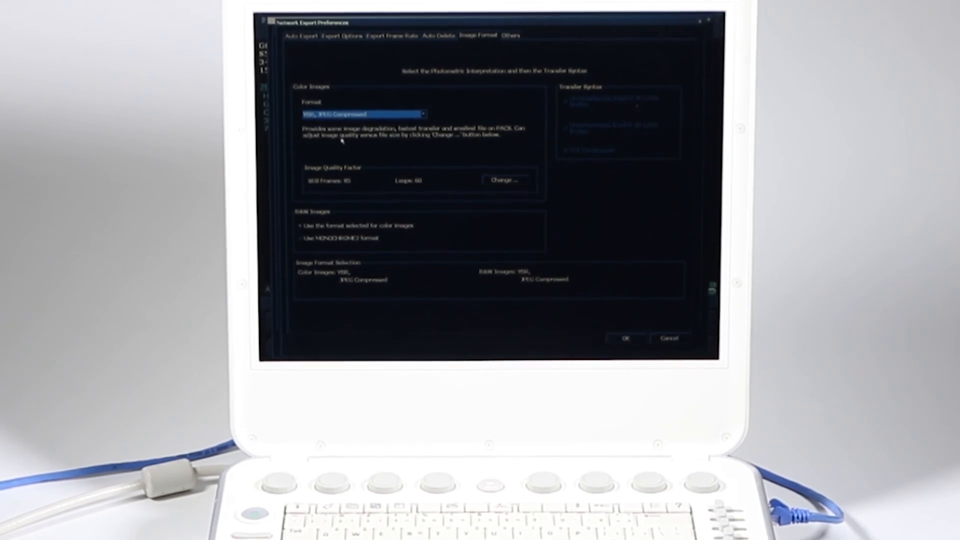
mouse_move(469, 152)
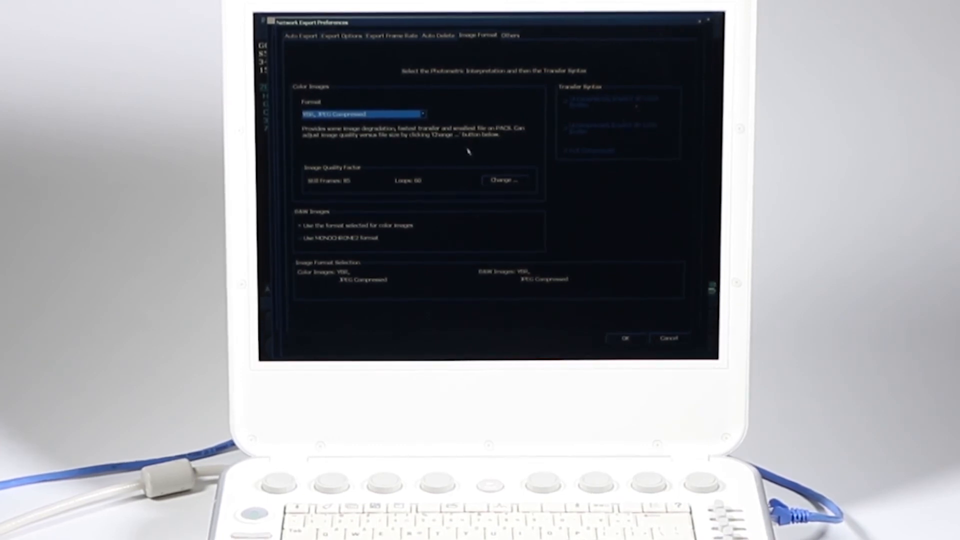
click(505, 180)
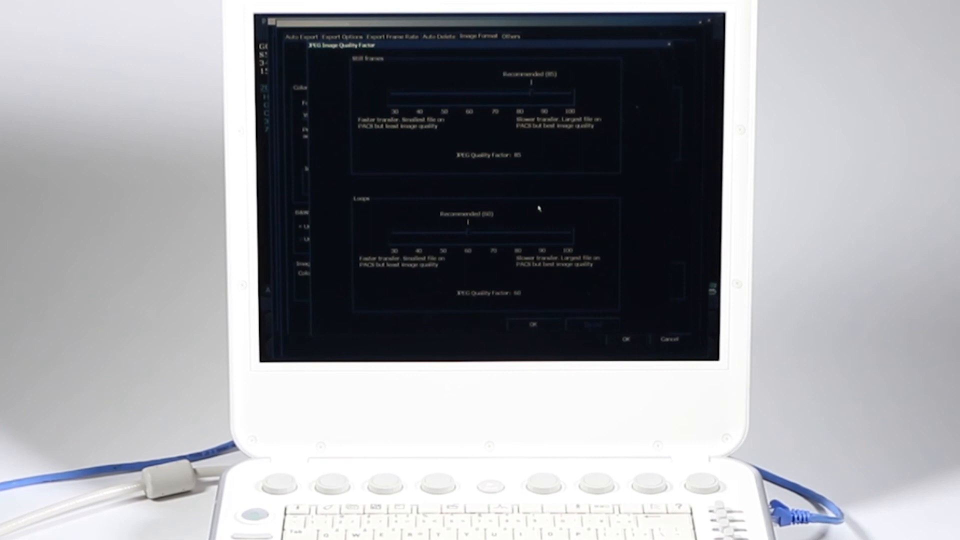
mouse_move(532, 304)
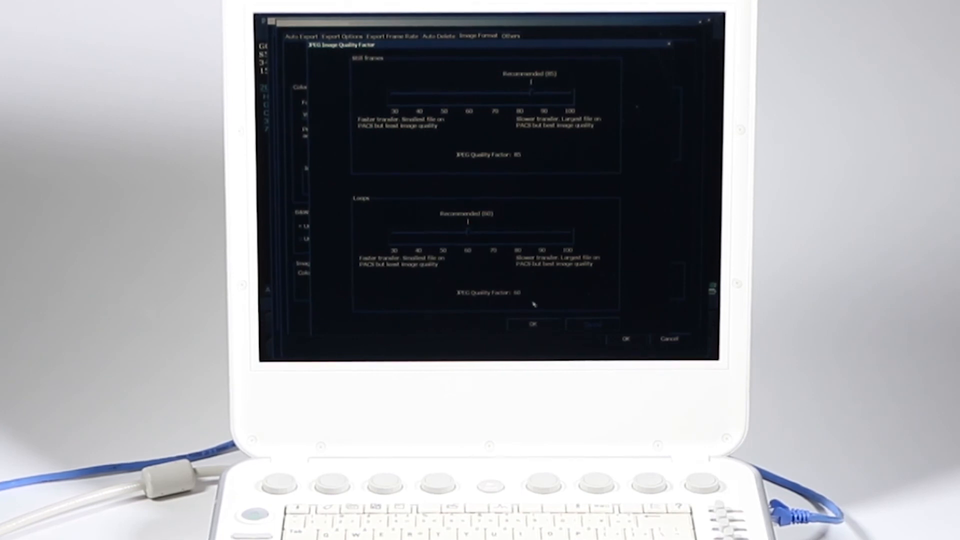
mouse_move(536, 322)
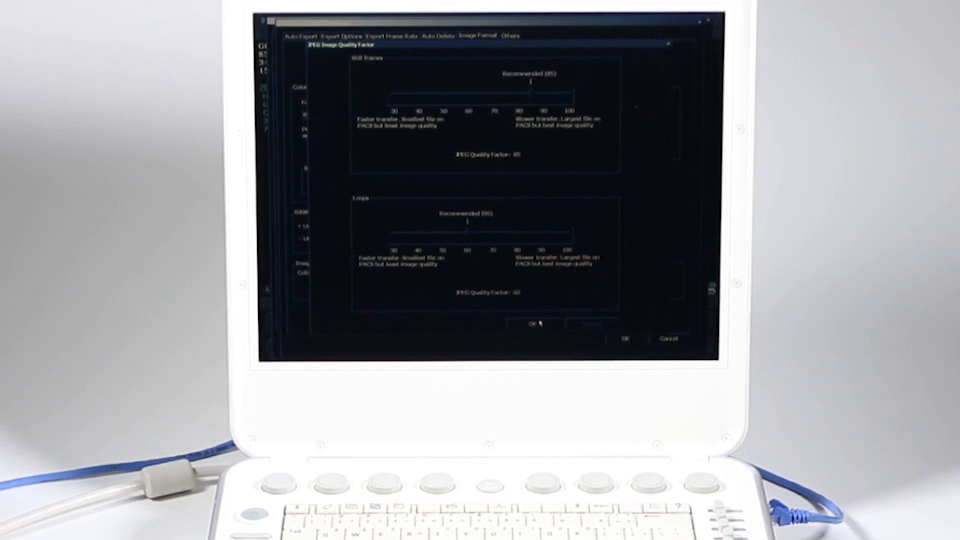
click(532, 324)
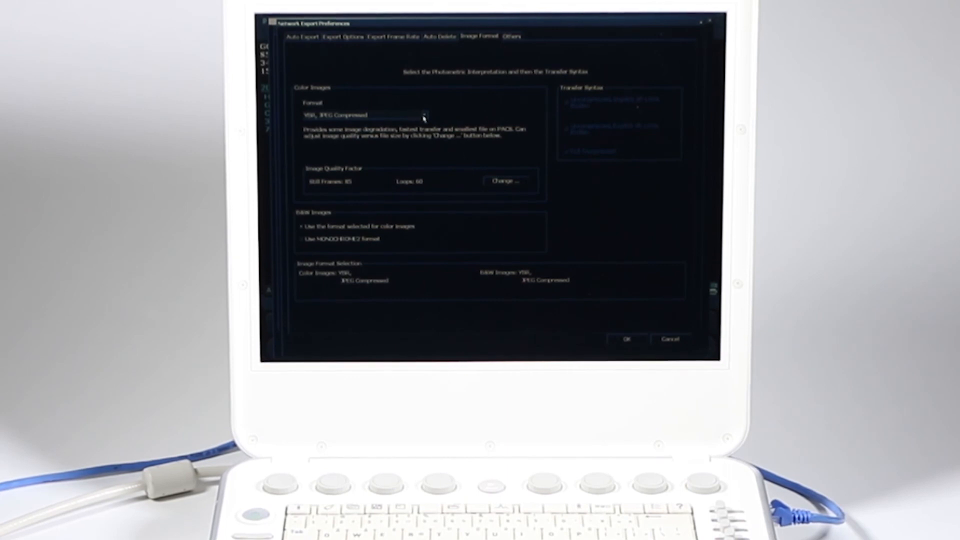
click(506, 181)
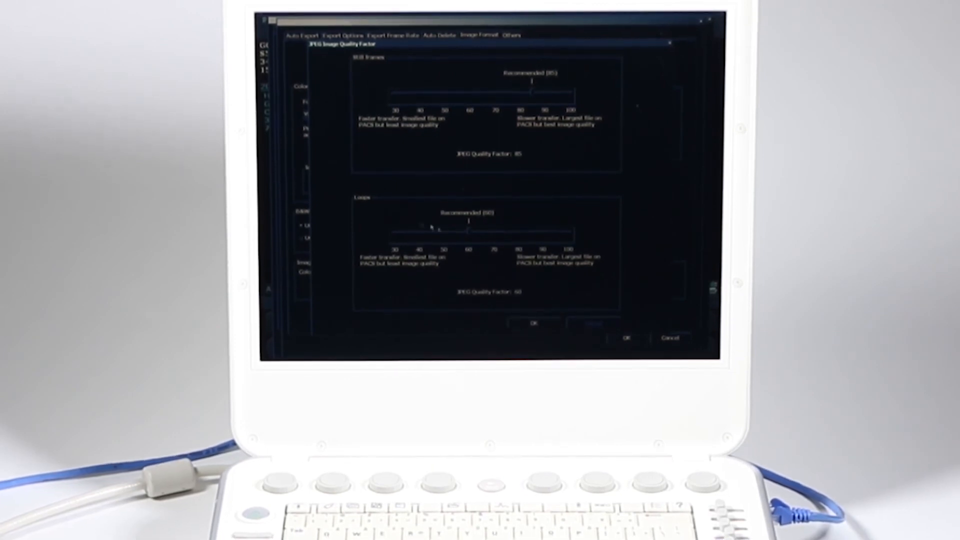
drag(468, 231, 508, 232)
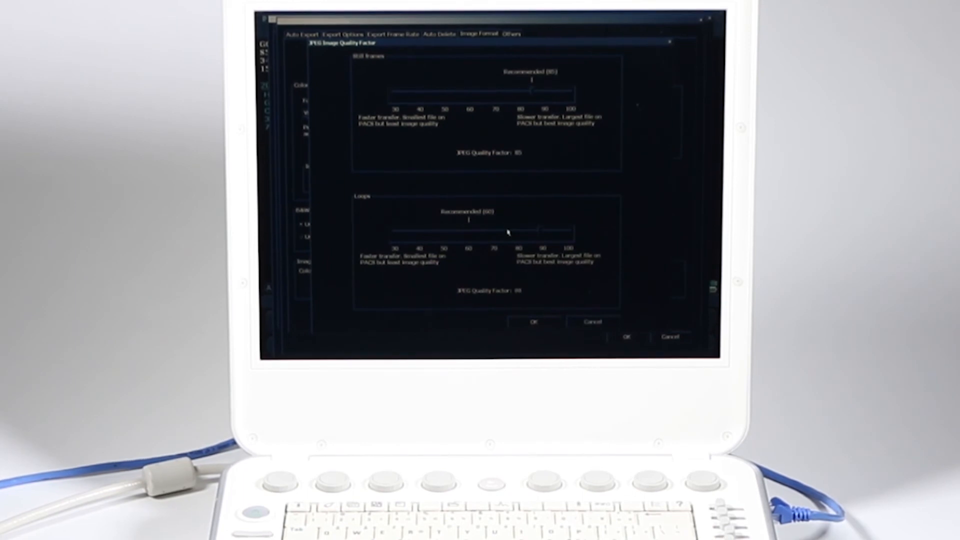
mouse_move(561, 295)
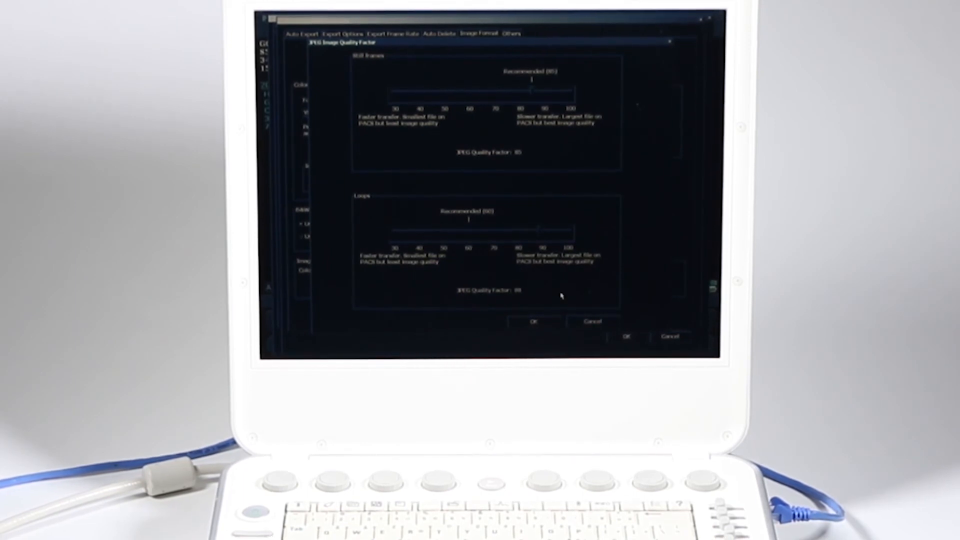
click(534, 321)
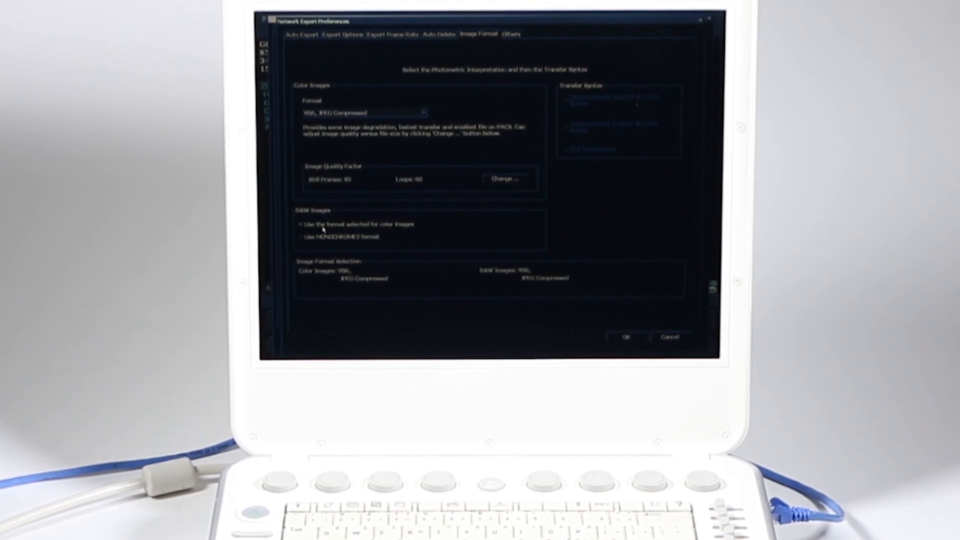
mouse_move(508, 248)
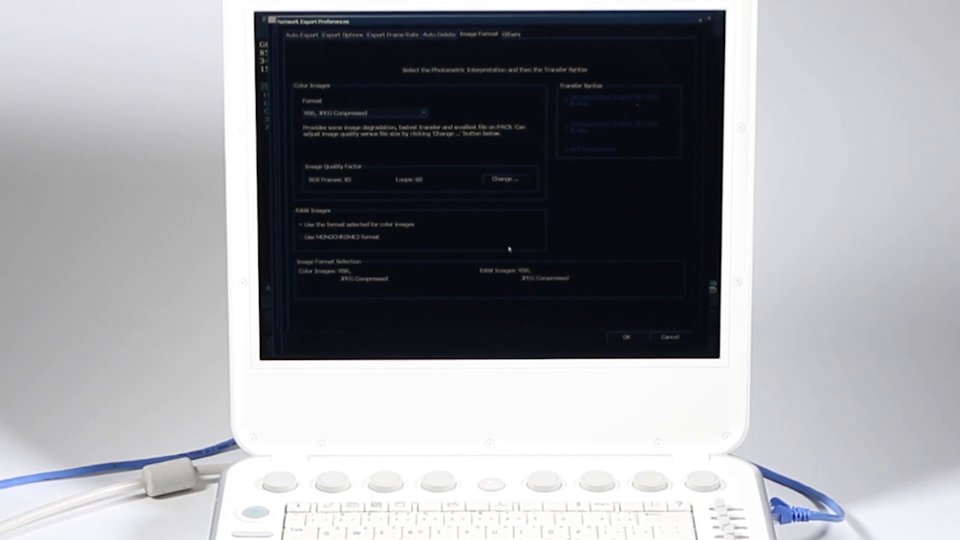
Apply Network Export Preferences and return to the Servers & Roles assignments.
click(512, 35)
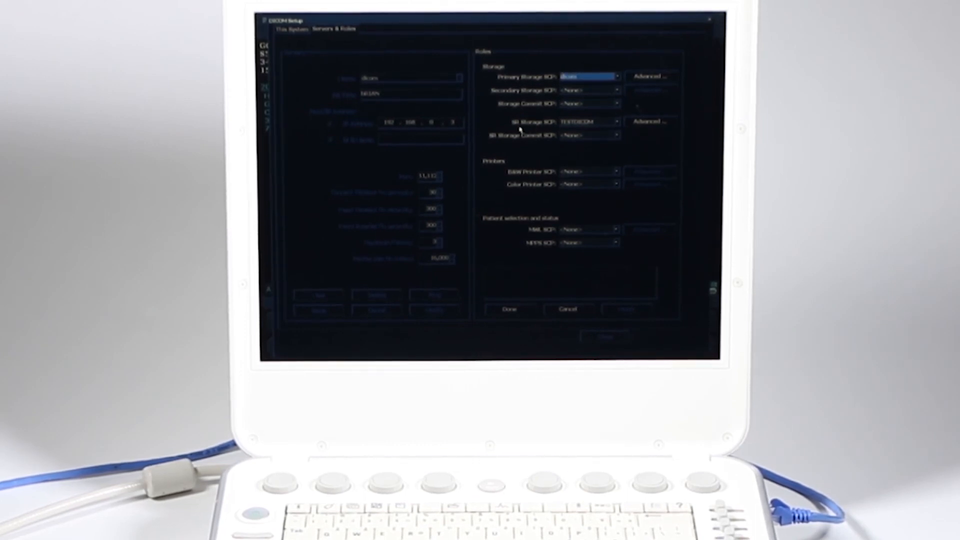
Keep all four SR study types set to send in the SR Storage advanced preferences.
click(587, 122)
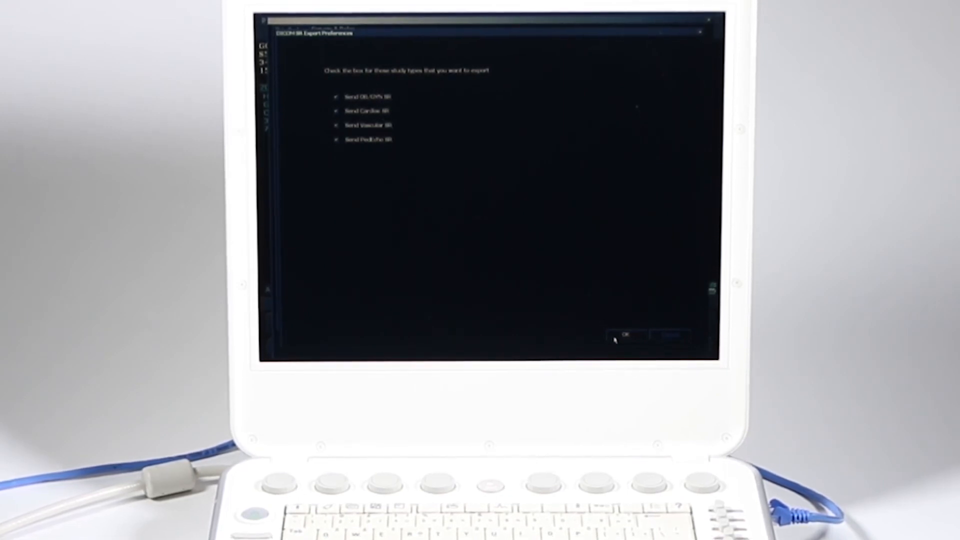
click(622, 335)
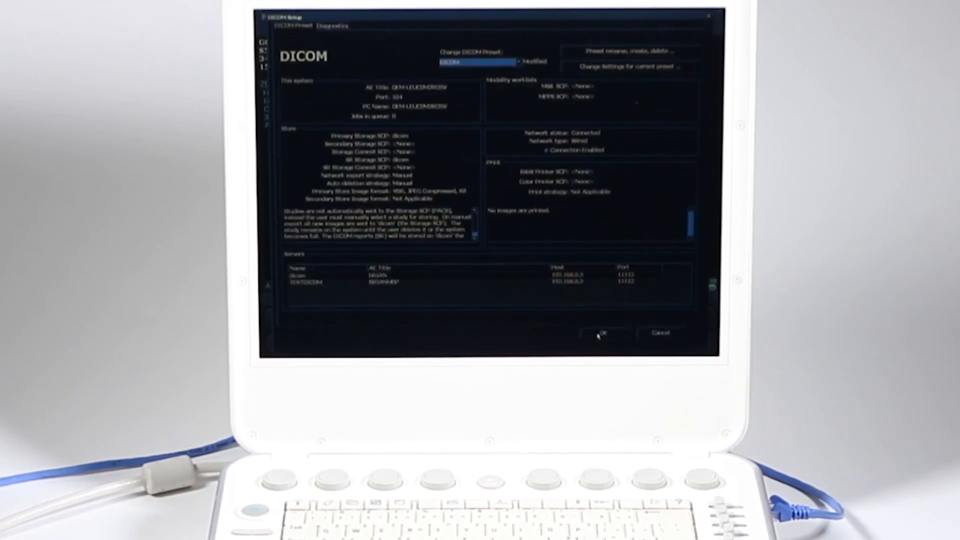
Accept the DICOM Setup changes and save them by modifying the current preset.
click(602, 332)
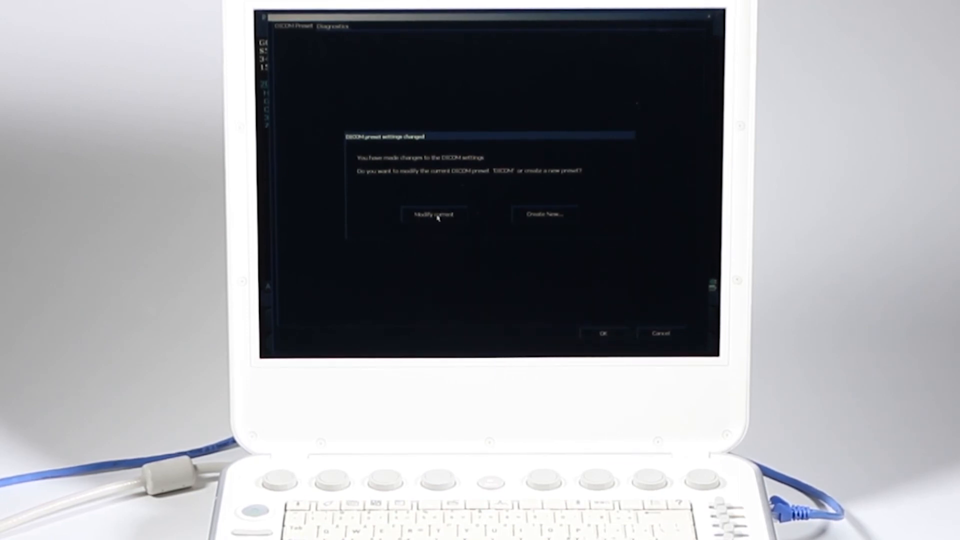
click(433, 213)
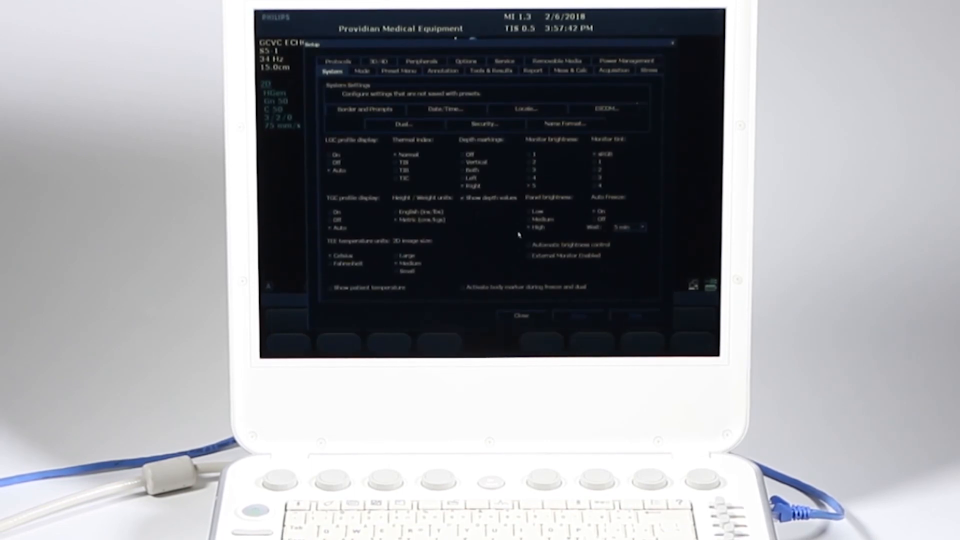